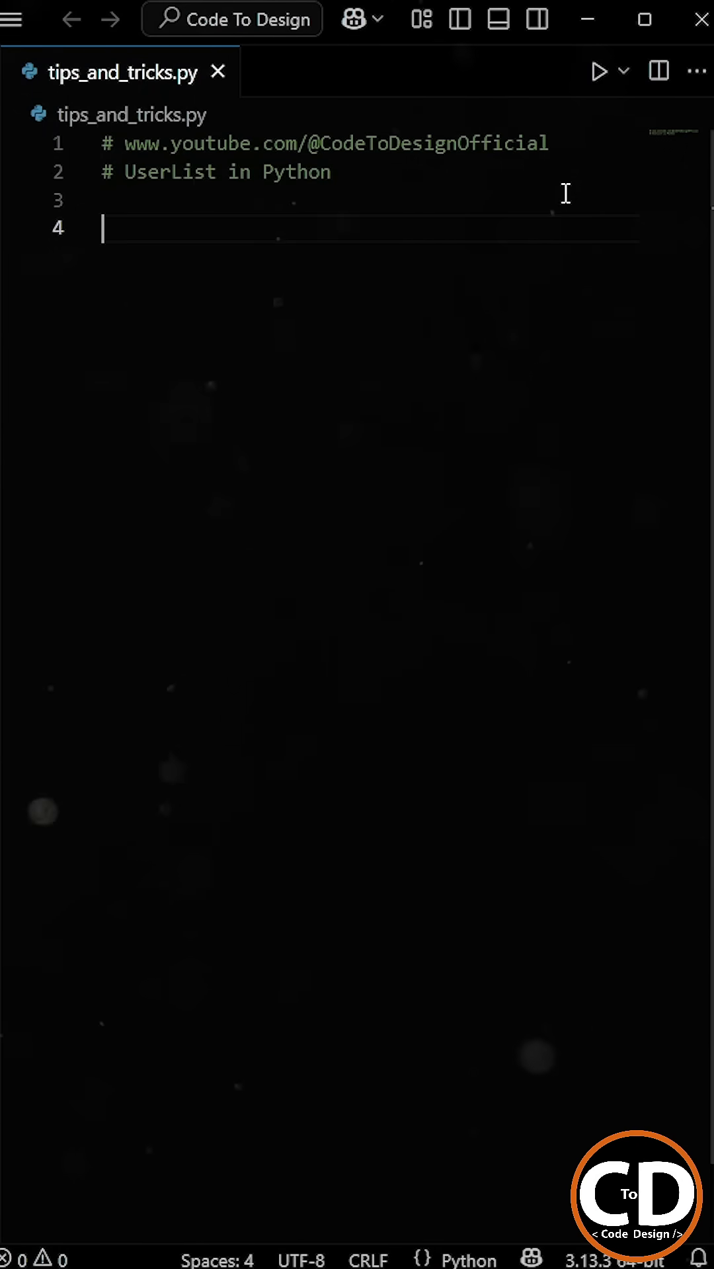
# Step: Write a plain tasks list appending Reading and Project with sort after each, then print it
pyautogui.write('tasks.sort')
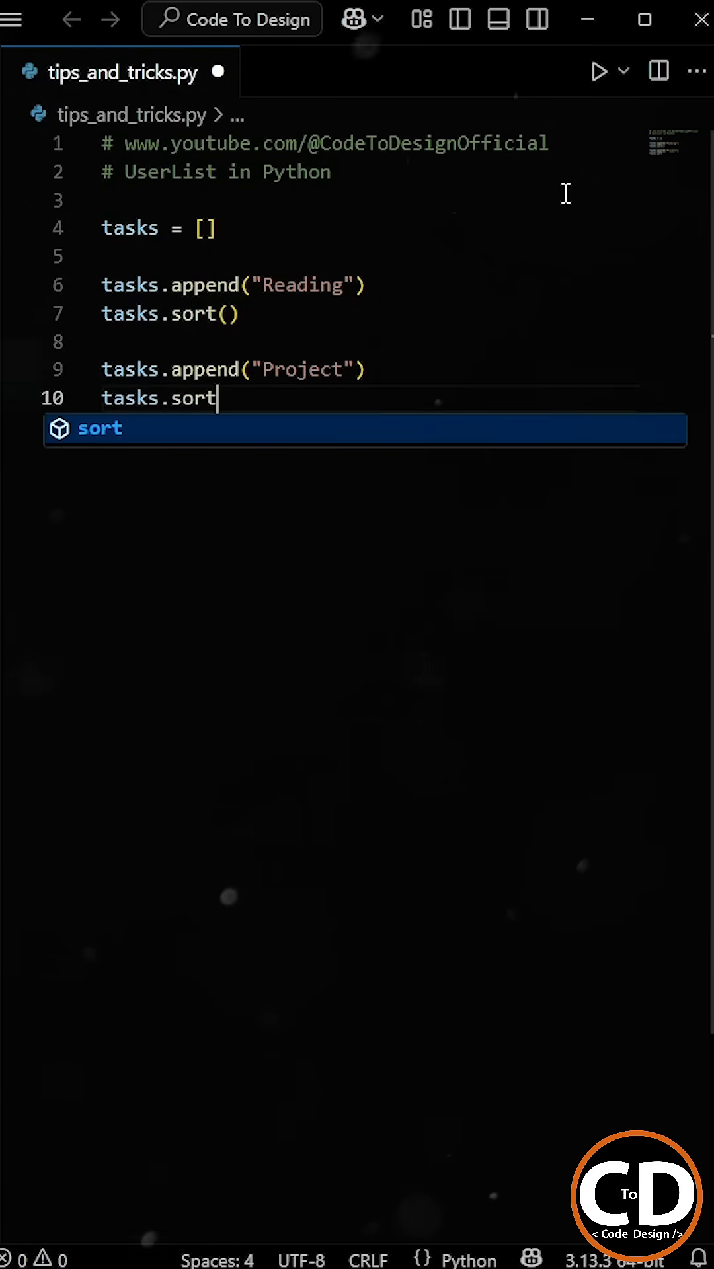
pyautogui.click(624, 71)
pyautogui.write('print(tasks)')
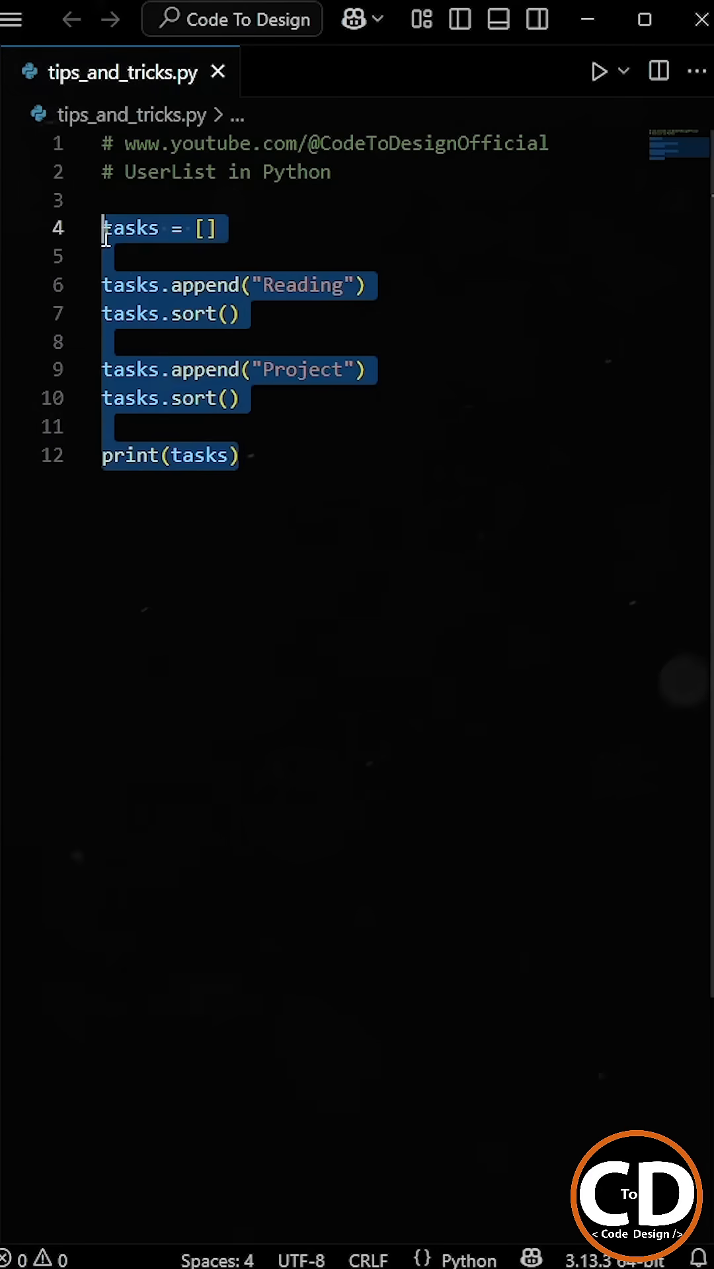
# Step: Delete the plain-list example, leaving only the two header comments
pyautogui.press('Delete')
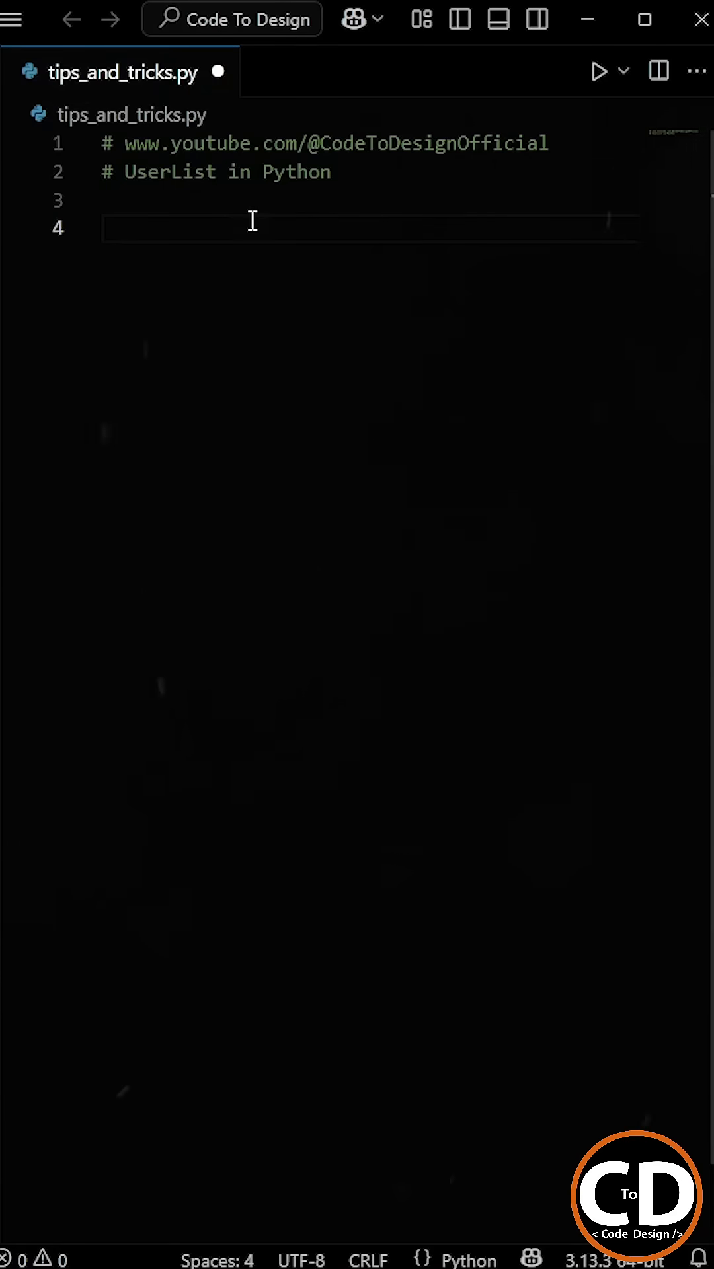
# Step: Import UserList from collections and declare class SortedTask(UserList)
pyautogui.write('from collections import')
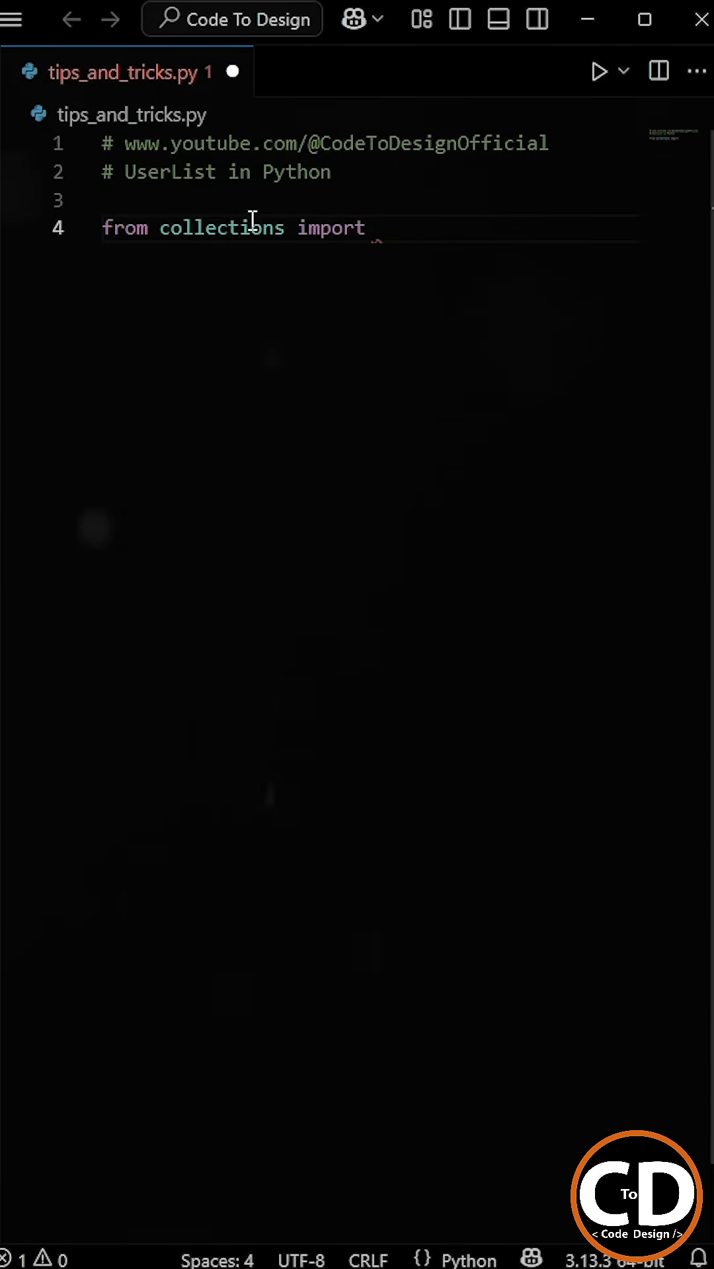
pyautogui.write('UserList')
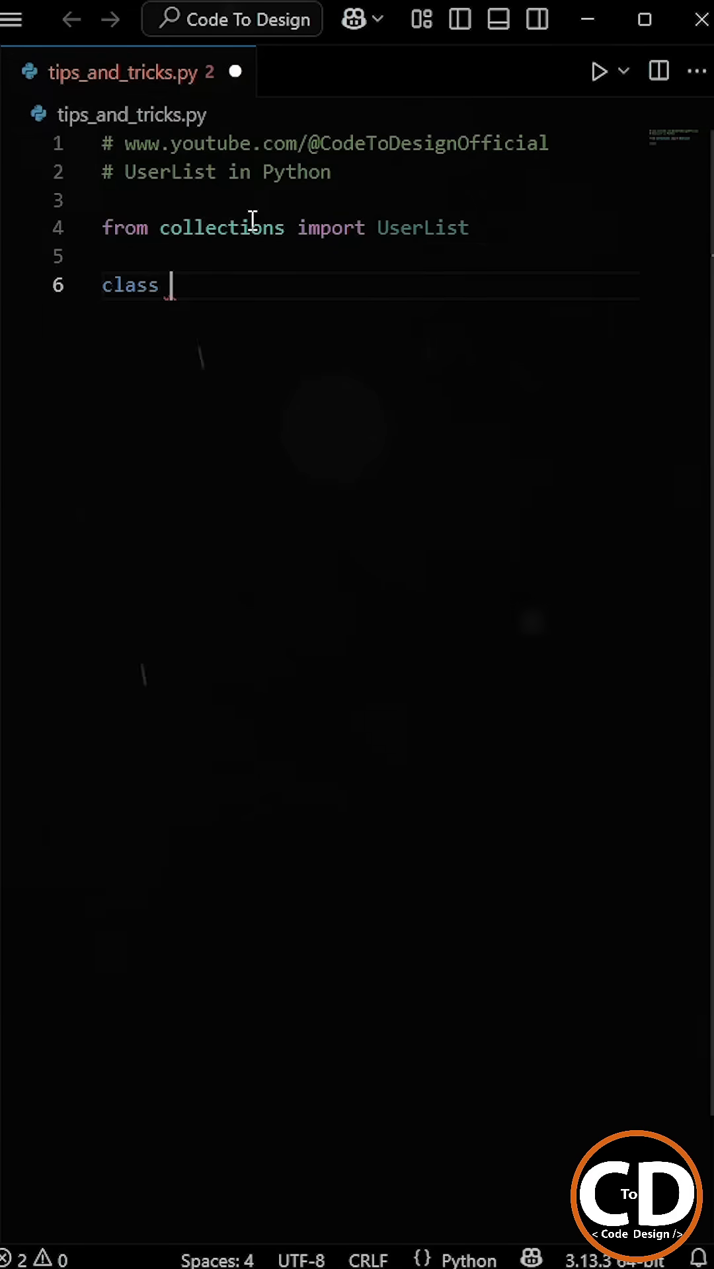
pyautogui.write('SortedTask(')
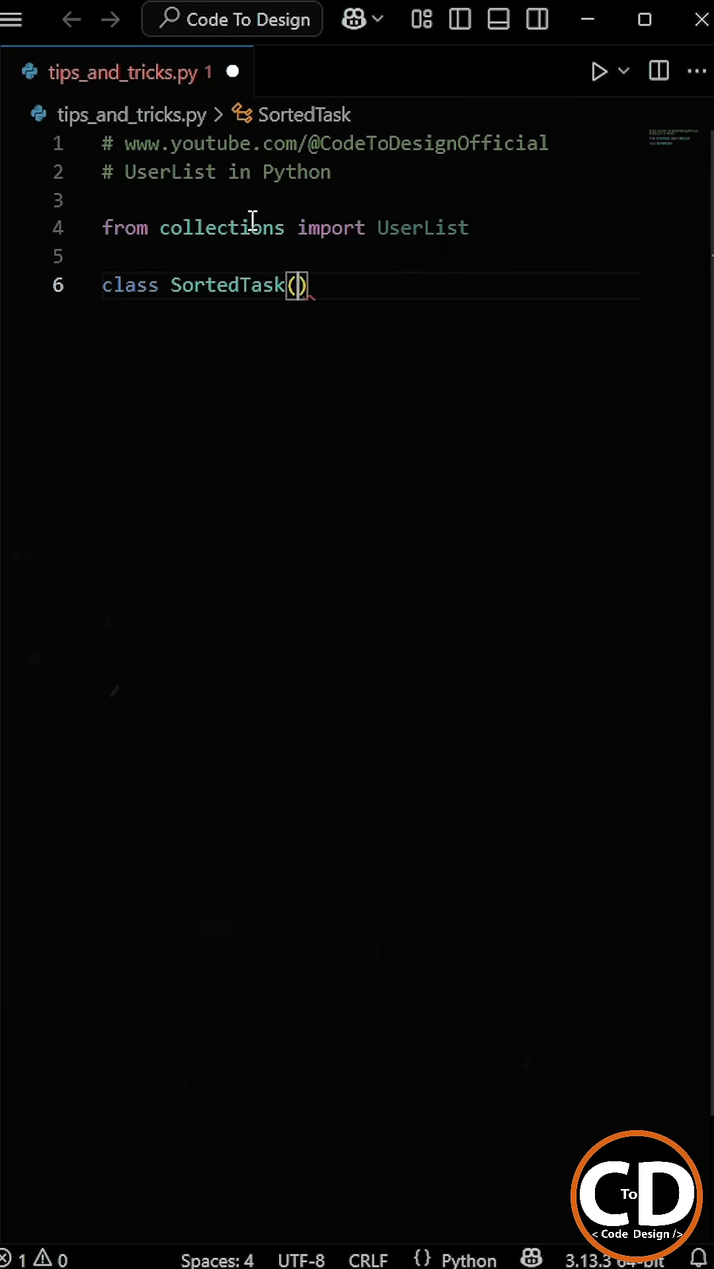
pyautogui.write('UserList')
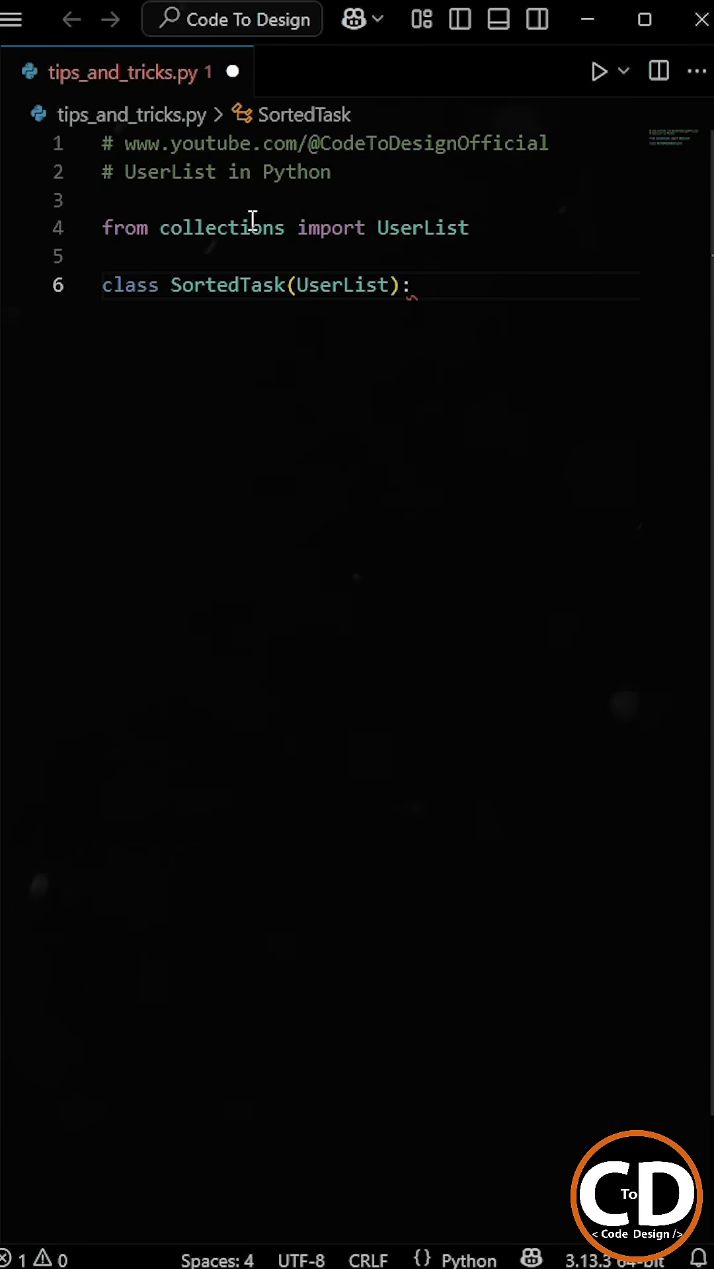
# Step: Override append to call super().append(item) then self.data.sort(), and begin a tasks assignment
pyautogui.write('def append(self, item):')
pyautogui.write('super')
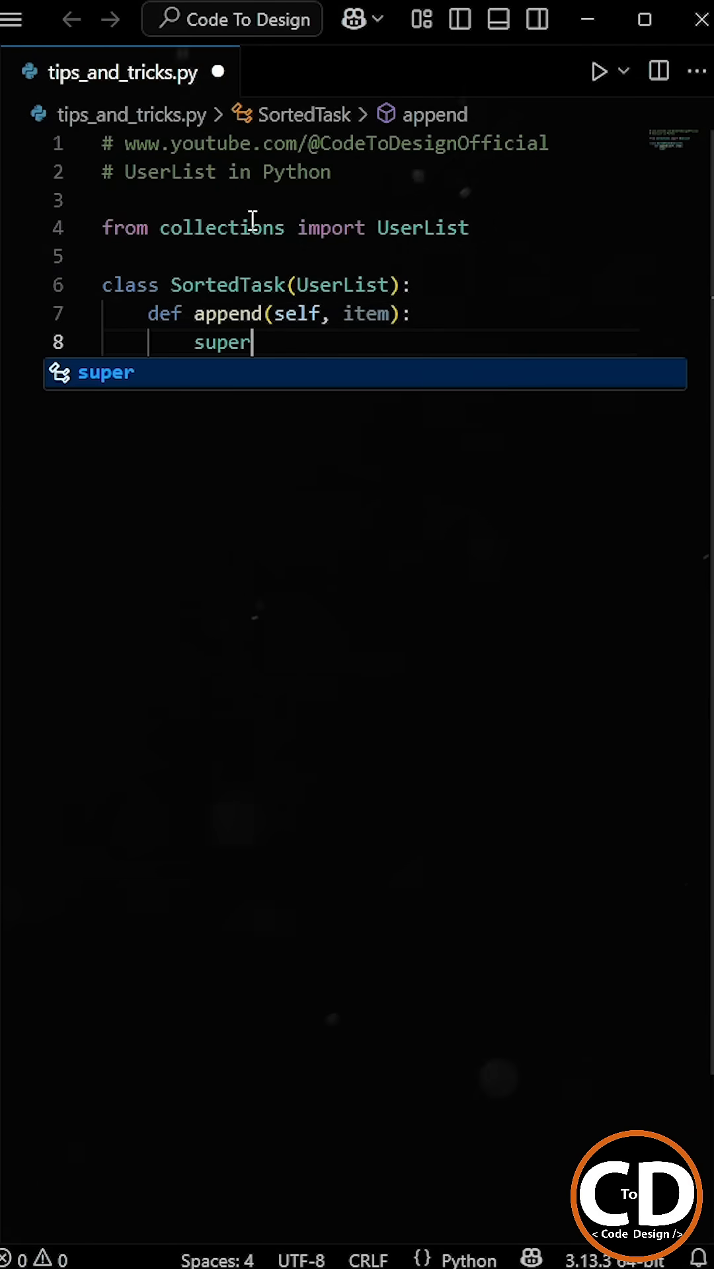
pyautogui.write('().append(item)')
pyautogui.write('self.data.sort(')
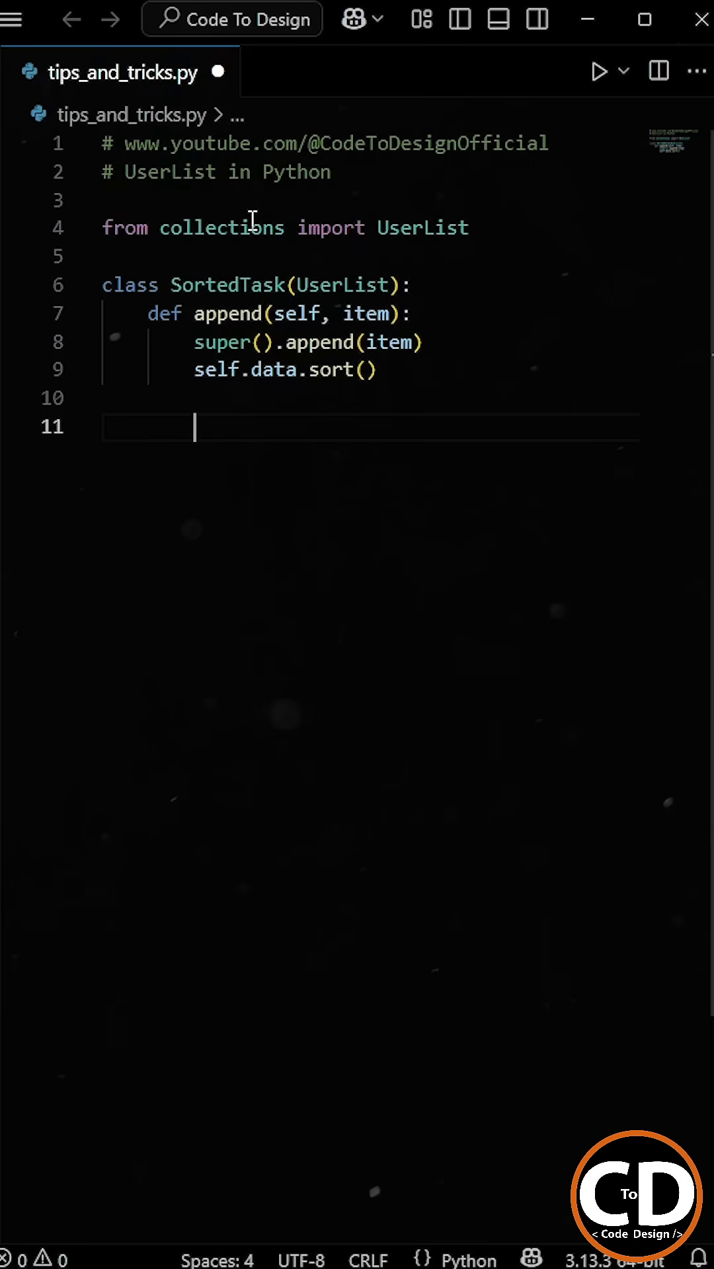
pyautogui.write('tasks =')
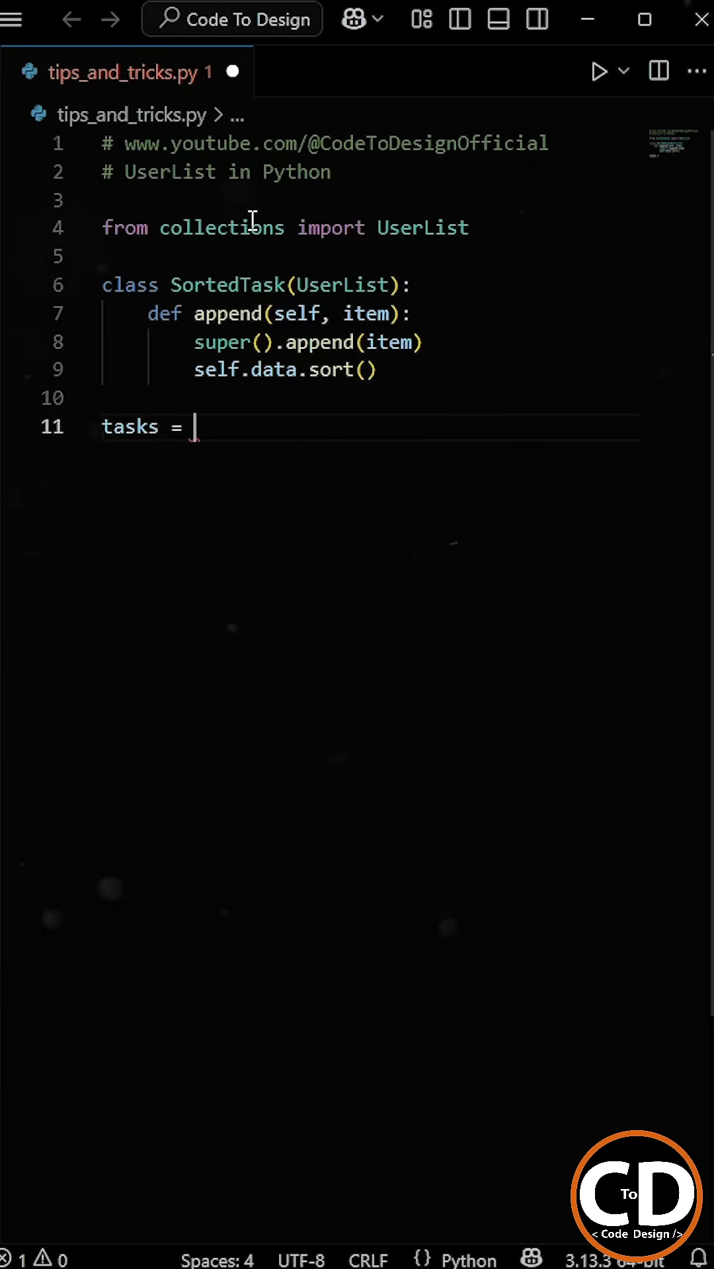
# Step: Create tasks = SortedTask(), append Reading, Finish Report and Coding, print it and run to show them sorted
pyautogui.write('SortedTask()')
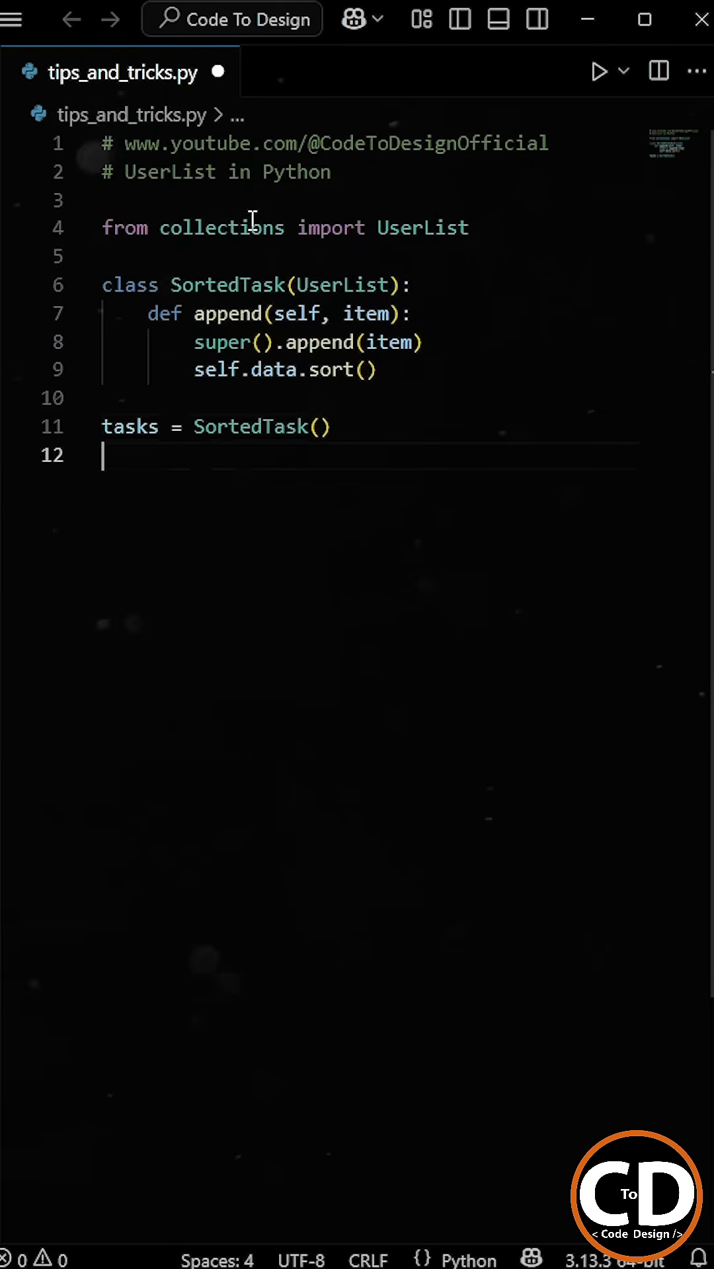
pyautogui.write('tasks.append("Reading")')
pyautogui.write('print(tasks)')
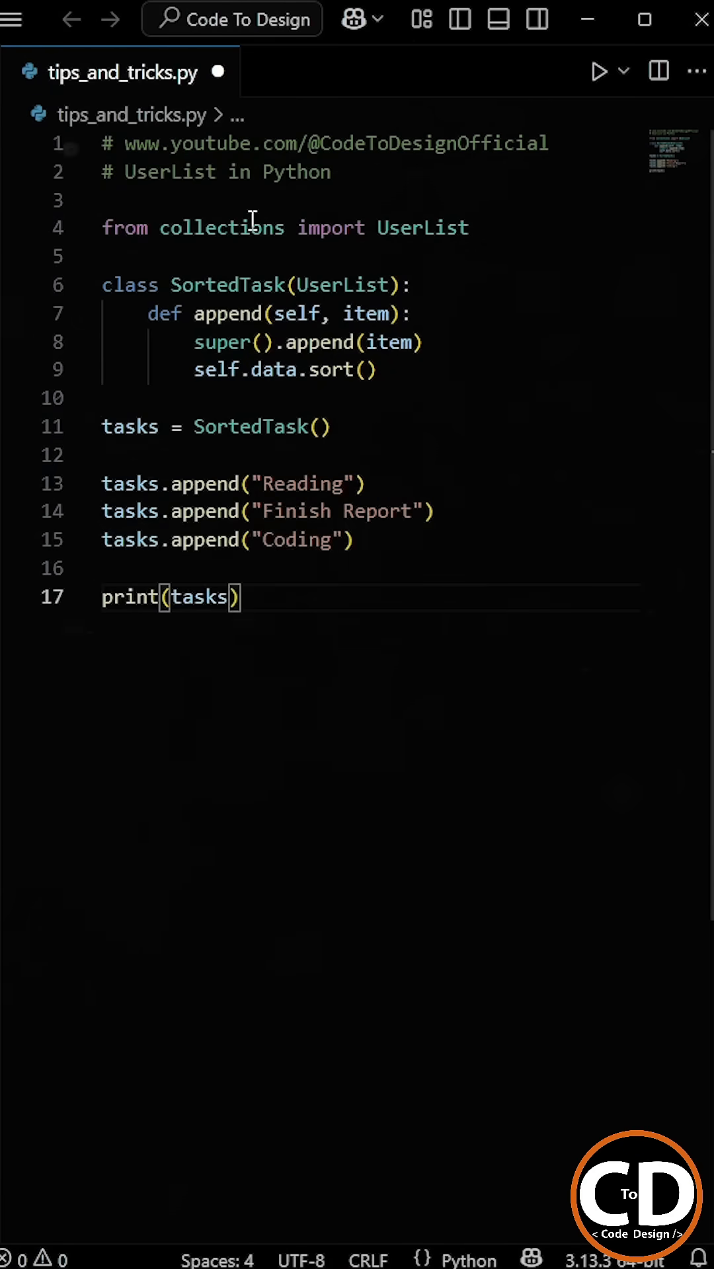
pyautogui.click(600, 71)
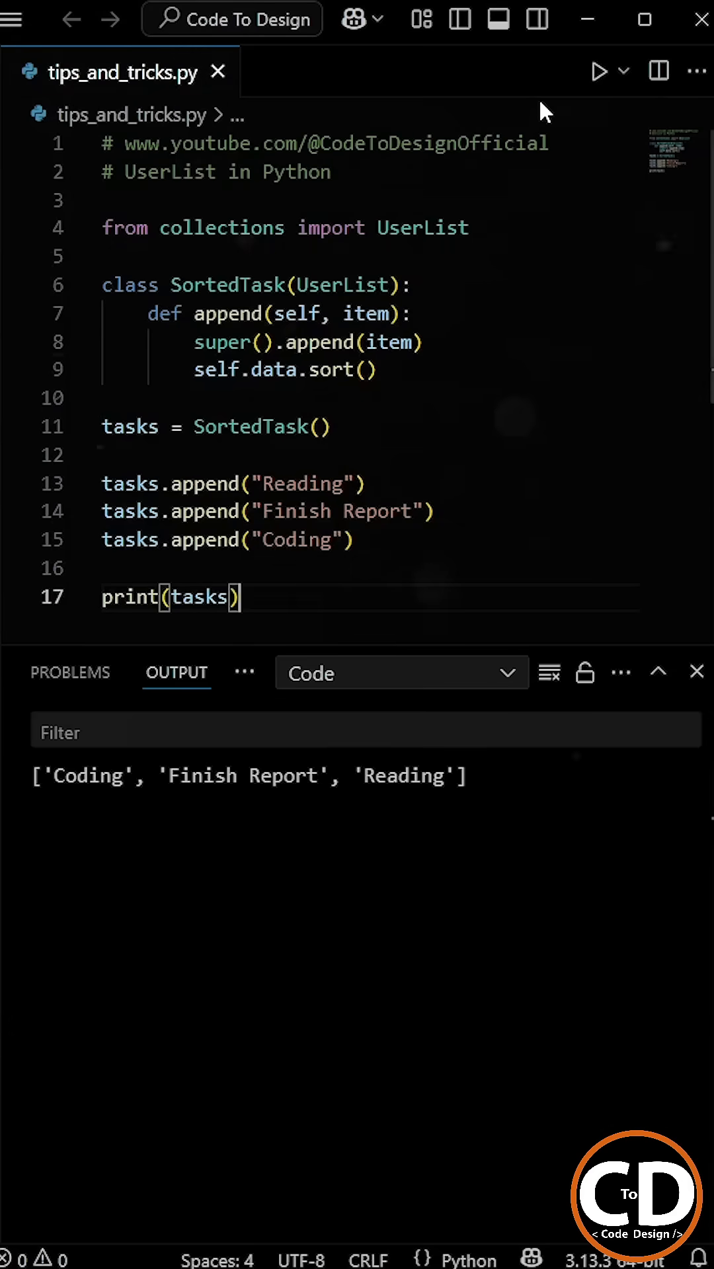